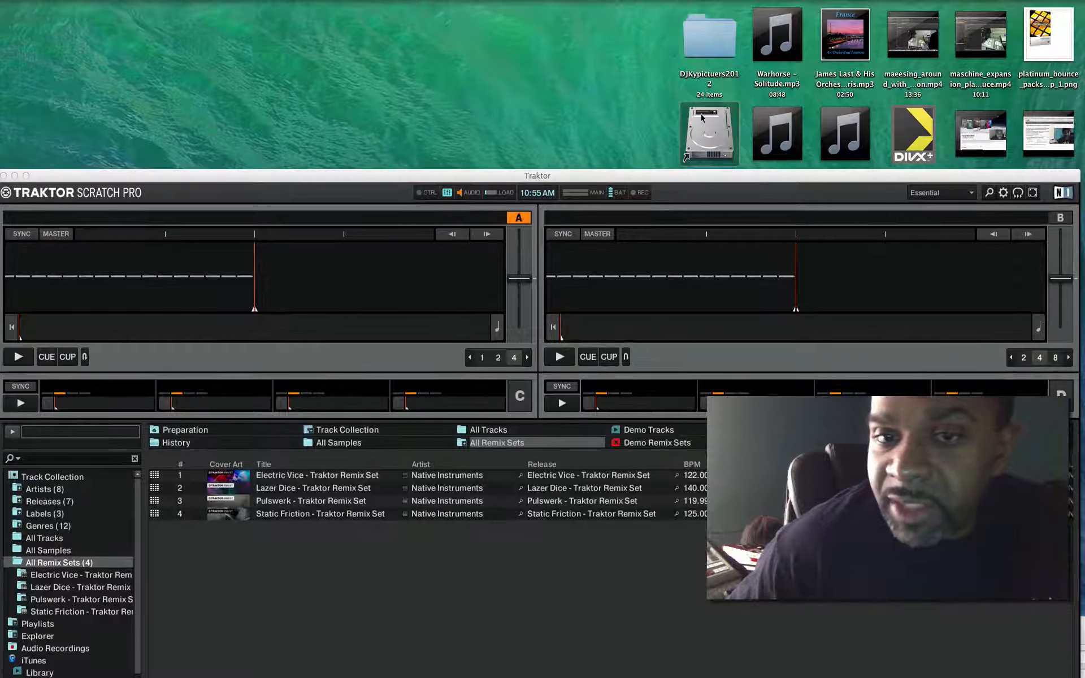
- Open Macintosh HD and go to the Downloads folder in Finder
double_click(710, 133)
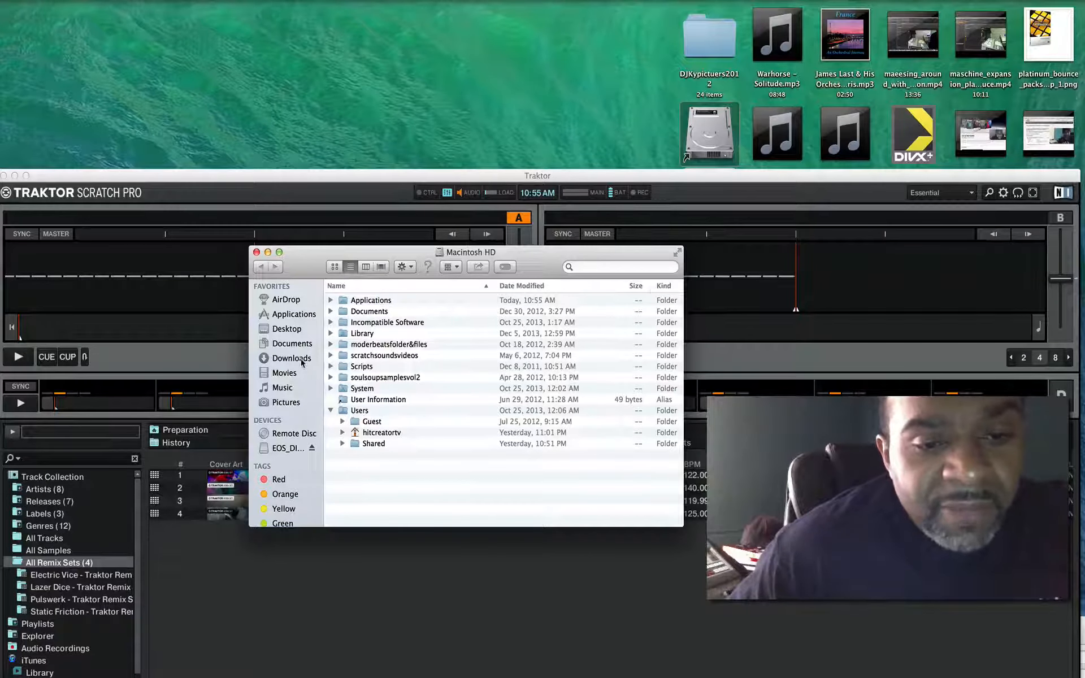
click(292, 358)
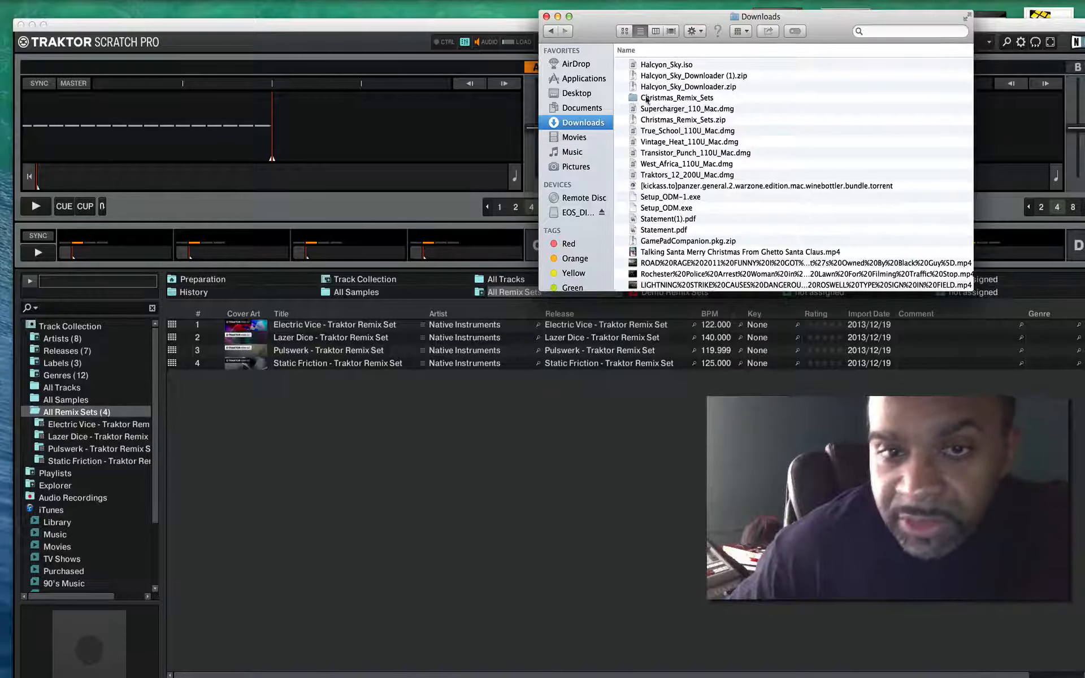
- In Traktor, expand Track Collection and select All Remix Sets
click(678, 97)
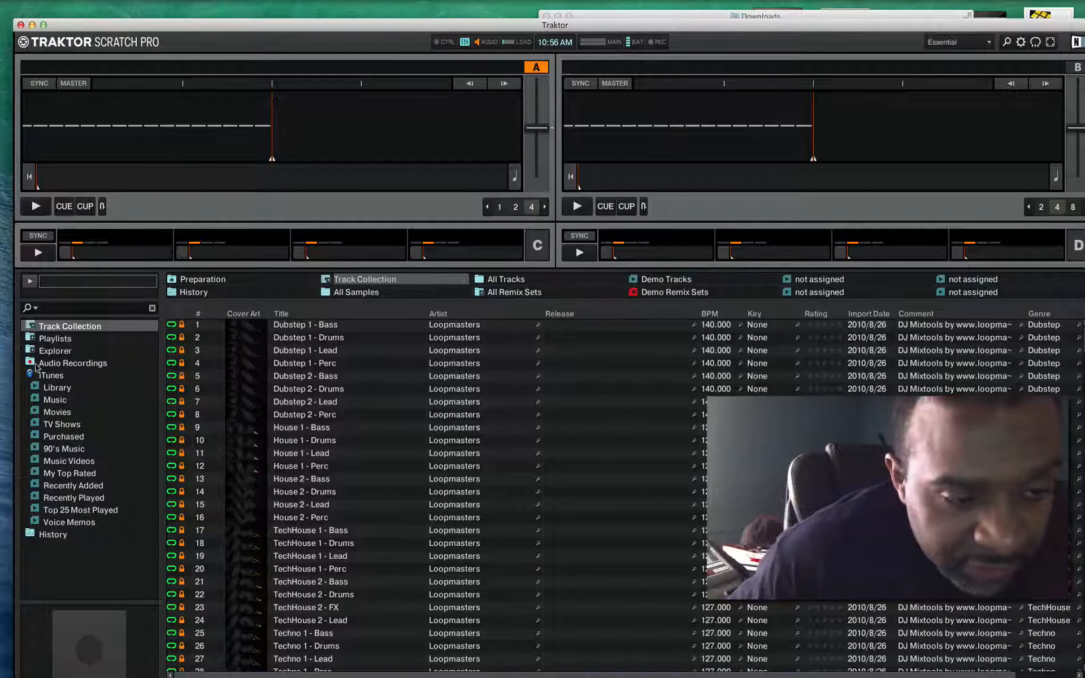
click(25, 327)
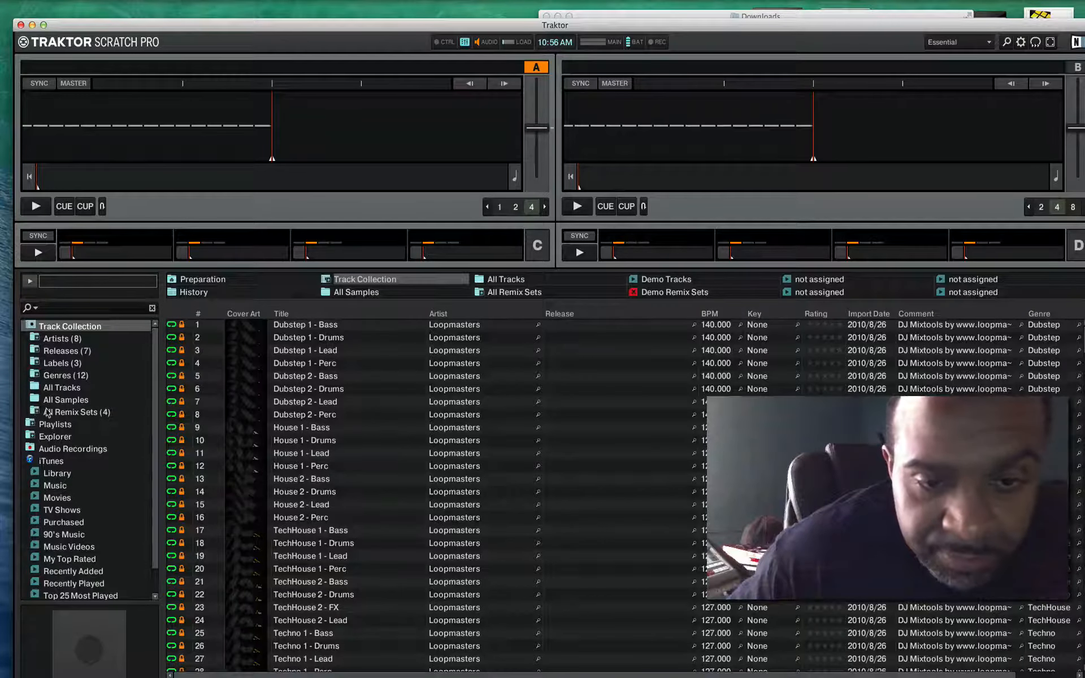
click(76, 412)
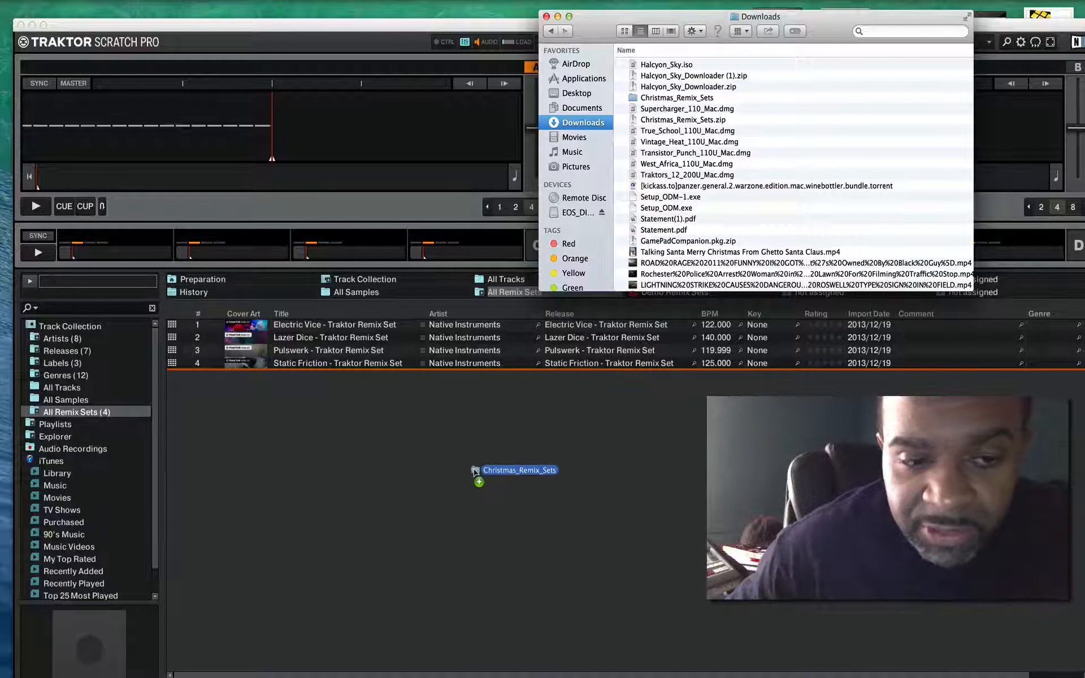
- Drag the Christmas_Remix_Sets folder into the All Remix Sets list and scroll the Downloads list
drag(516, 470, 533, 414)
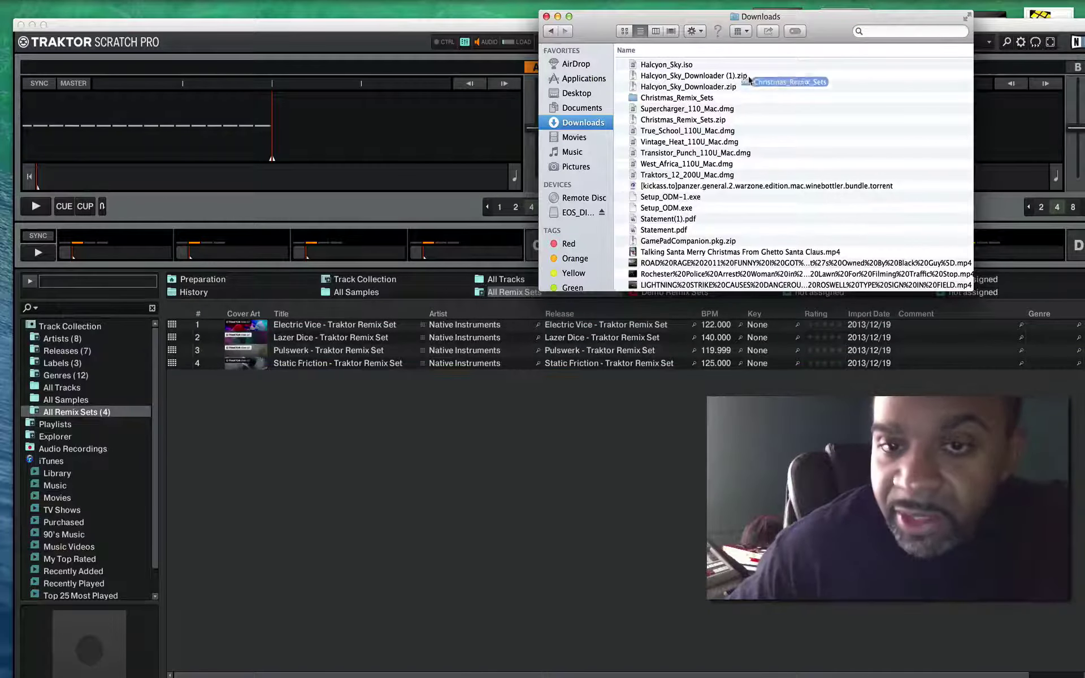
scroll(down, 3)
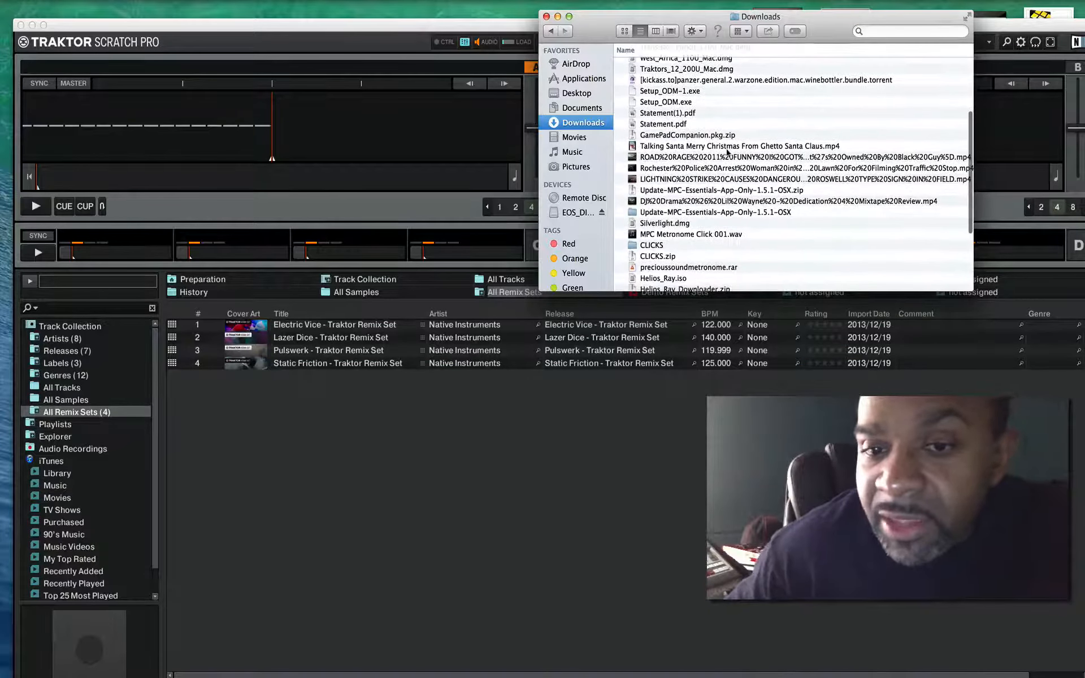
scroll(down, 3)
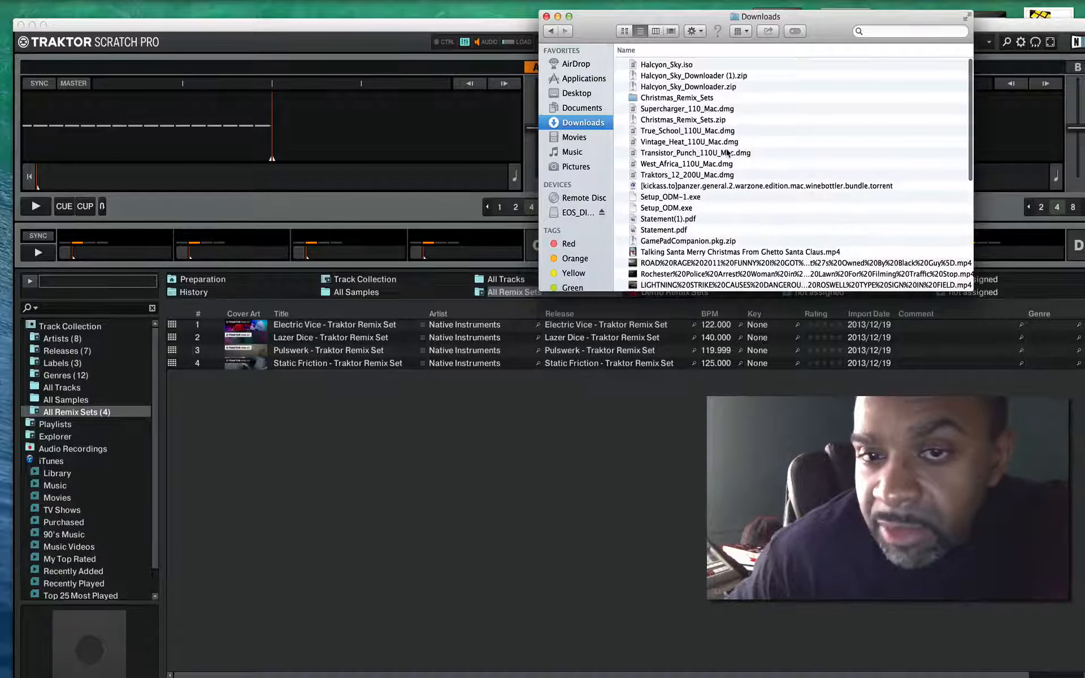
scroll(down, 3)
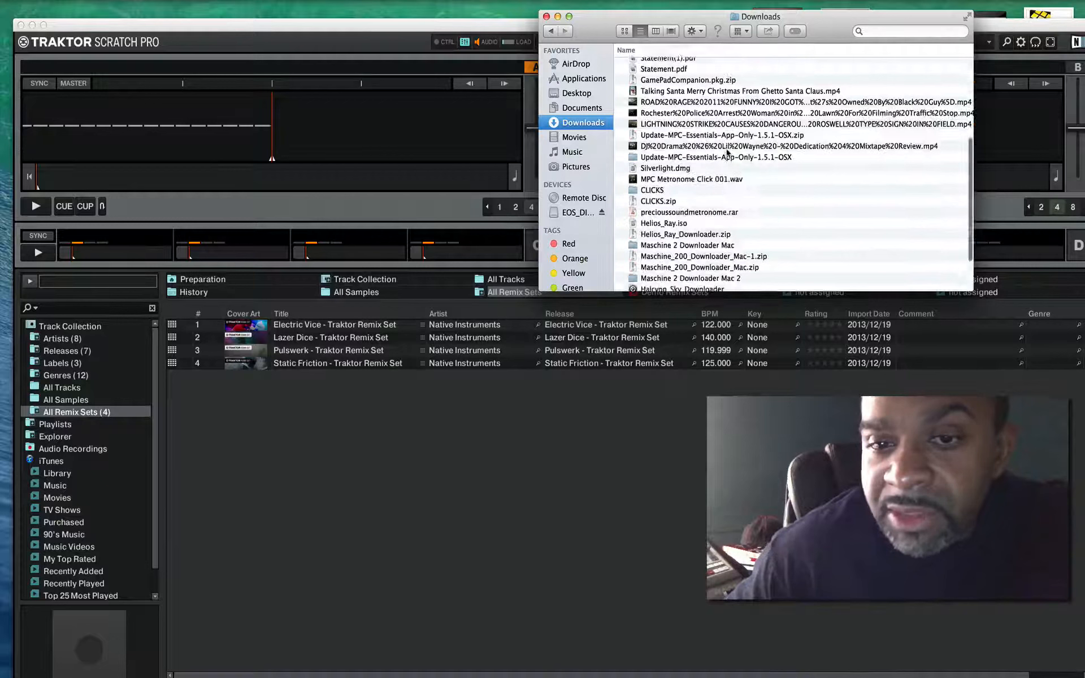
scroll(down, 3)
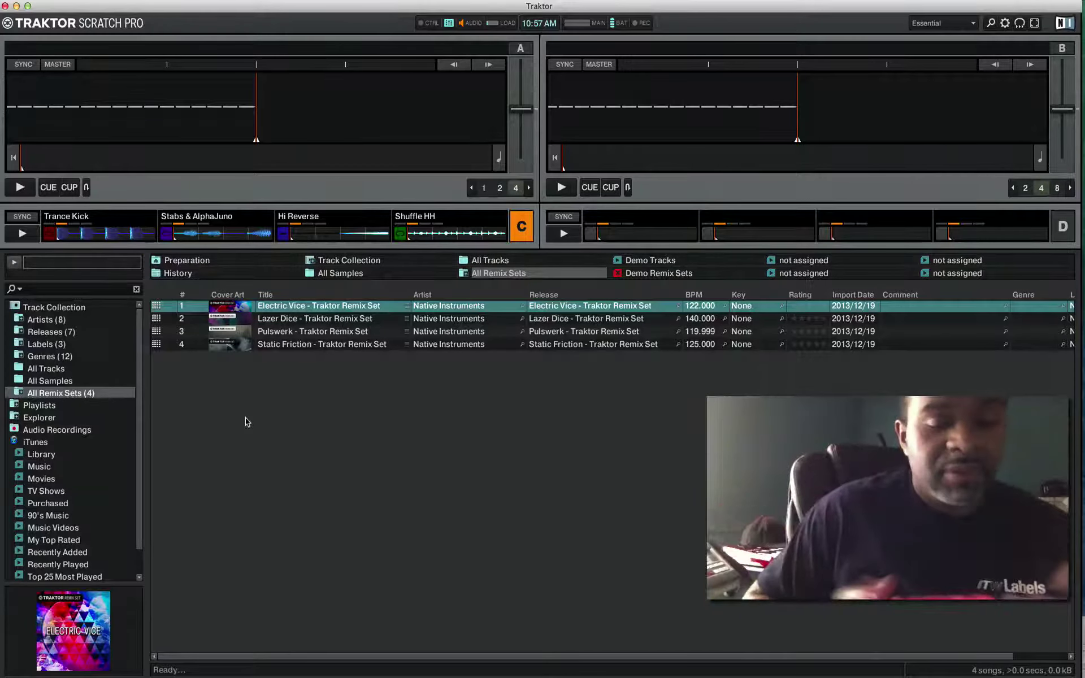
- Start remix deck C playing the Electric Vice set
click(21, 233)
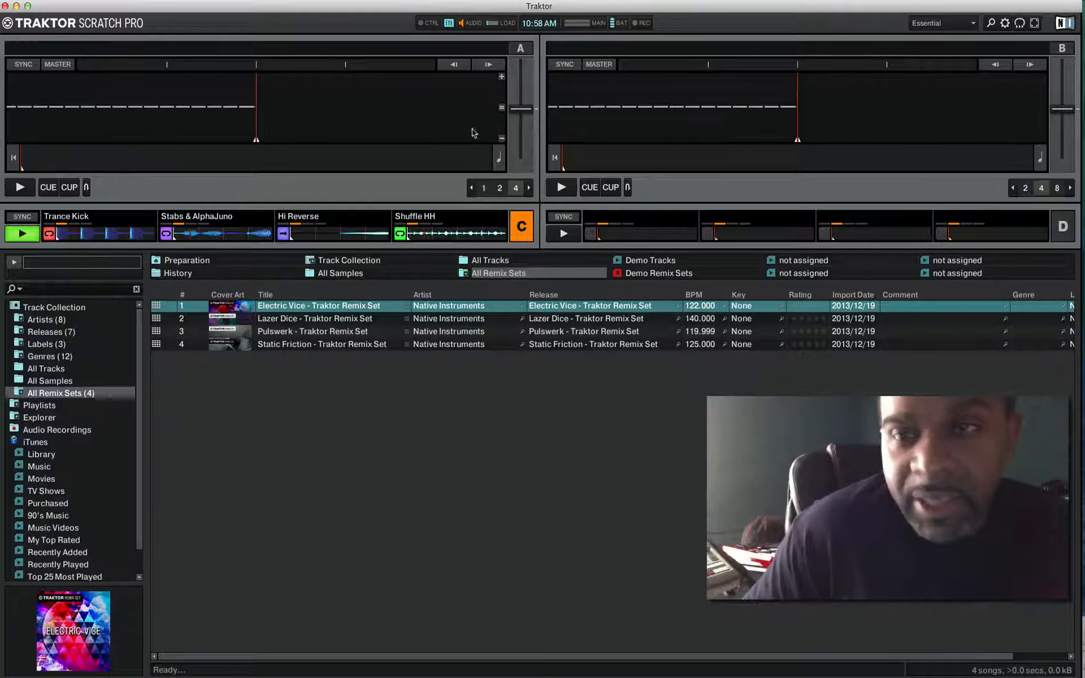
click(1064, 25)
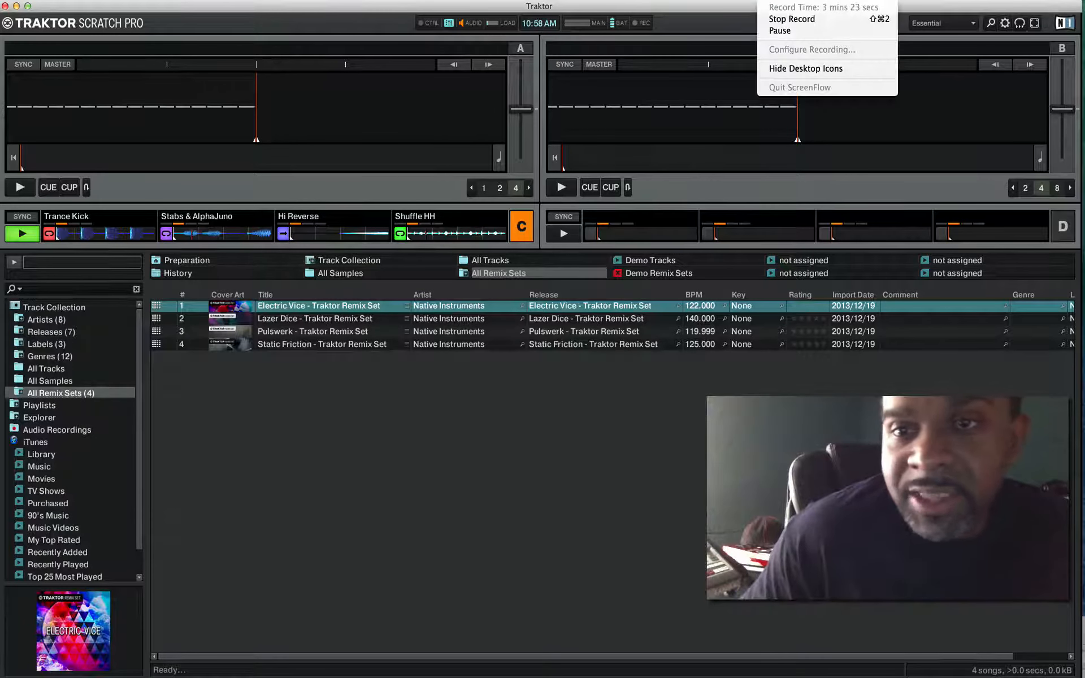